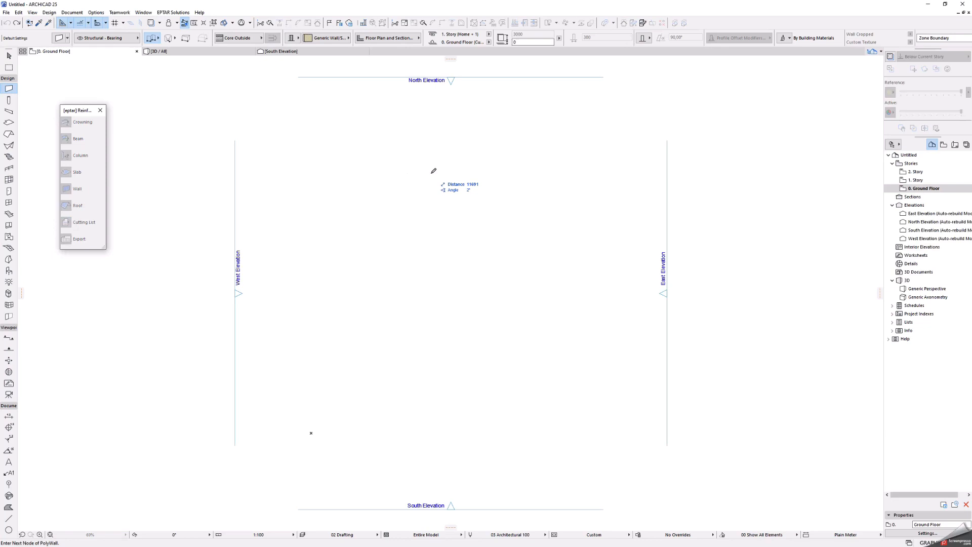
Draw the L-shaped outer wall outline as a polywall starting from its top edge
left_click_drag(281, 179, 434, 170)
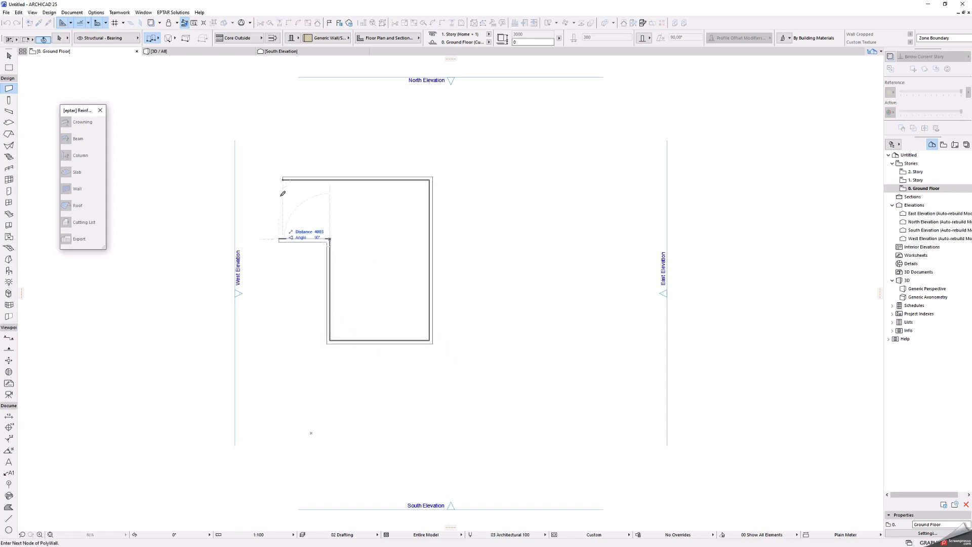
left_click(283, 178)
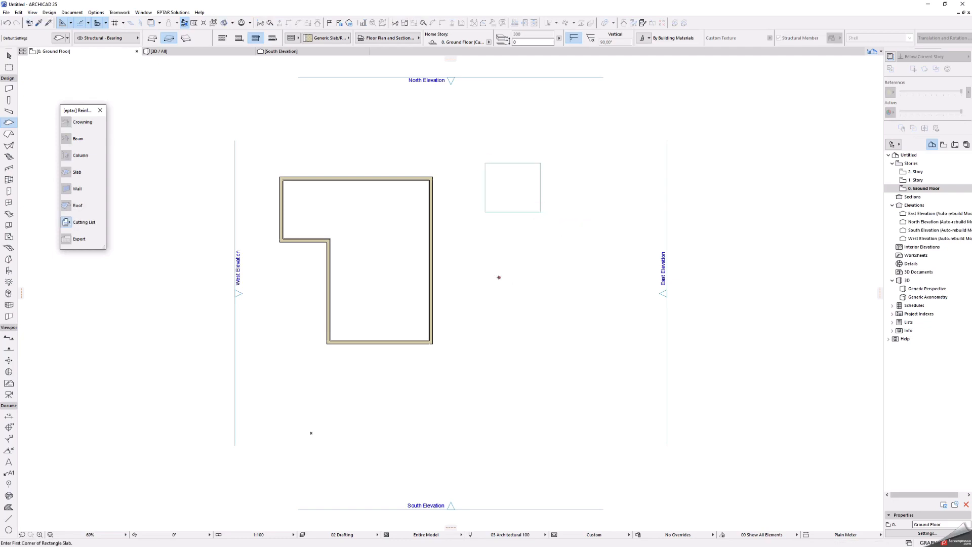
Draw the tall rectangular slab, fill the walled L-shape with a slab and cut a rectangular hole in it
left_click_drag(500, 277, 540, 441)
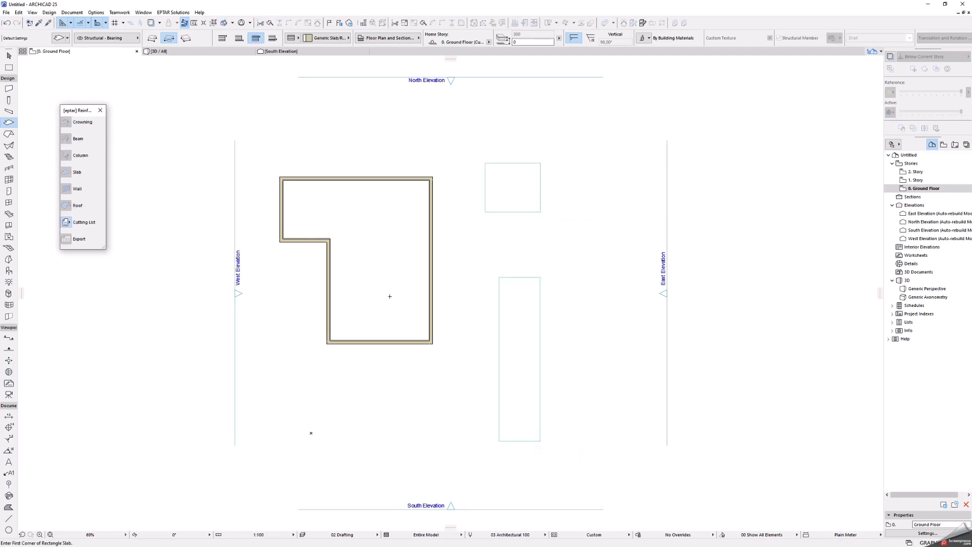
left_click(385, 279)
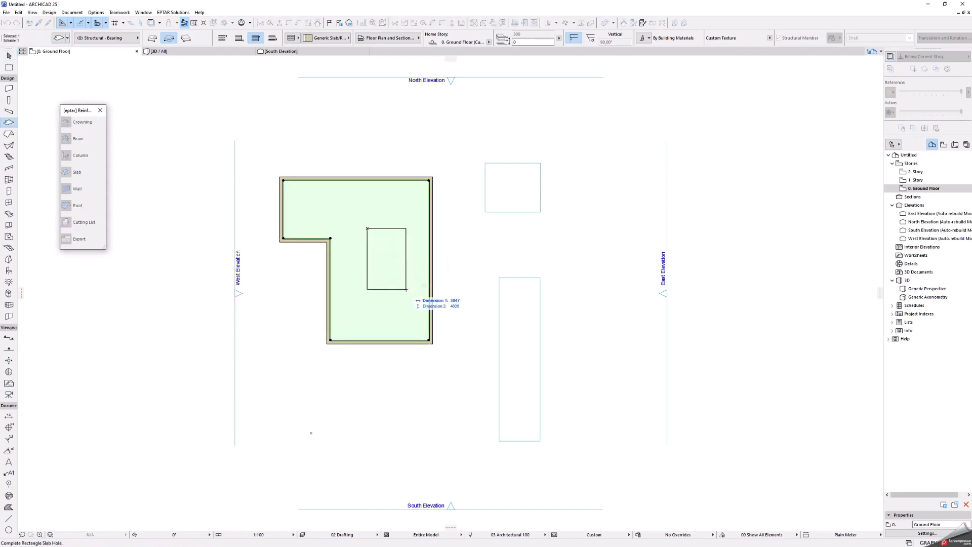
left_click(83, 222)
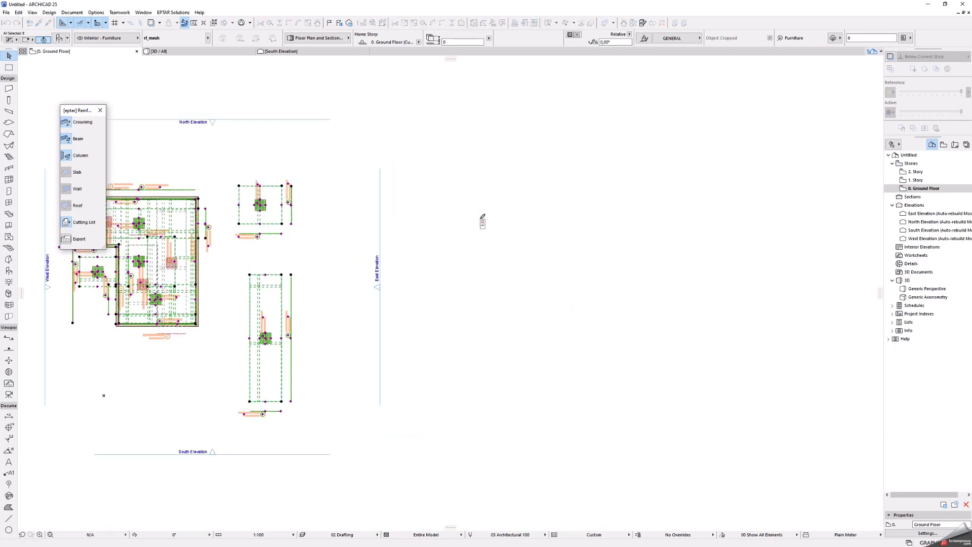
Generate rebar in the walls and slabs with the eptar Reinforcement tools
left_click(84, 221)
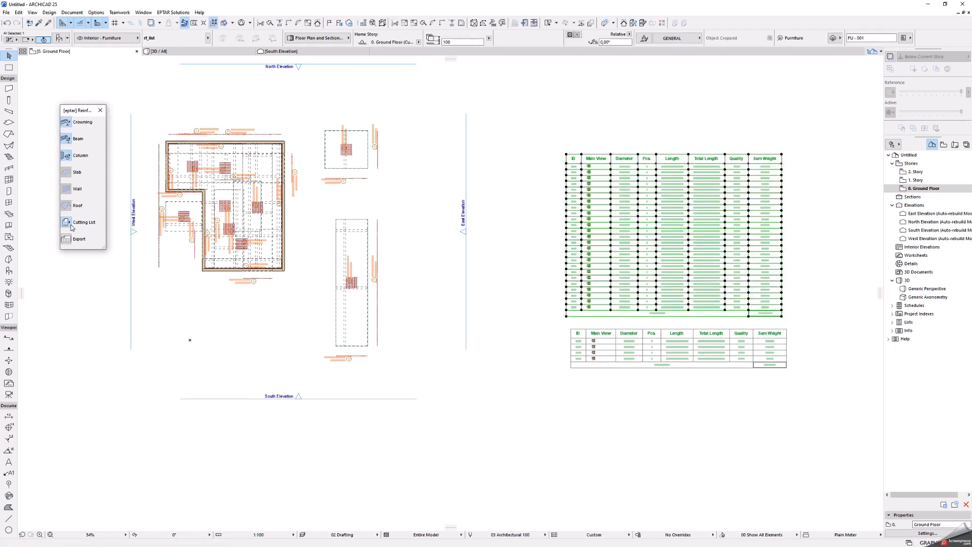
mouse_move(89, 222)
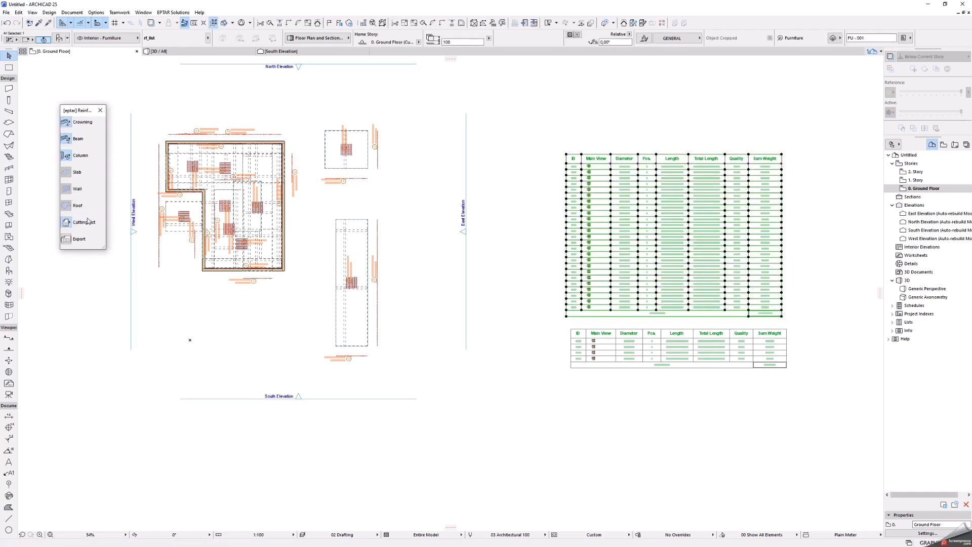